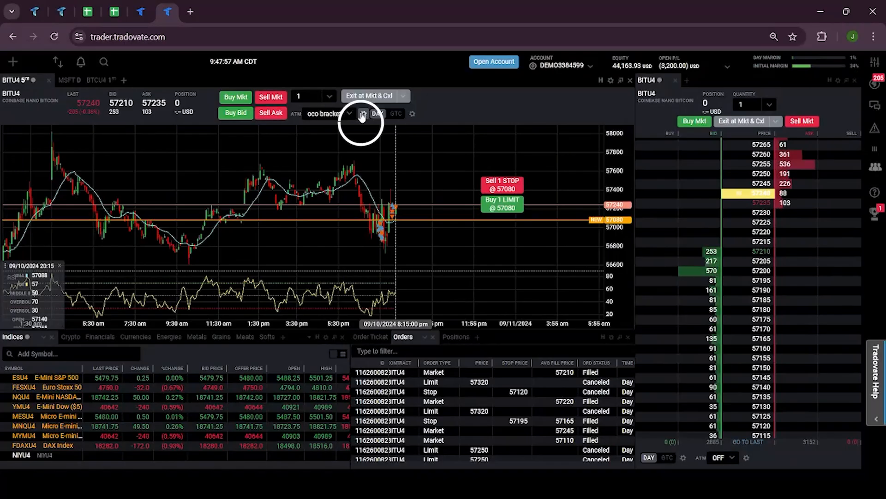
# Step: Review the oco bracket ATM: TP + SL with 10-tick take profit and 10-tick stop loss
pyautogui.click(362, 114)
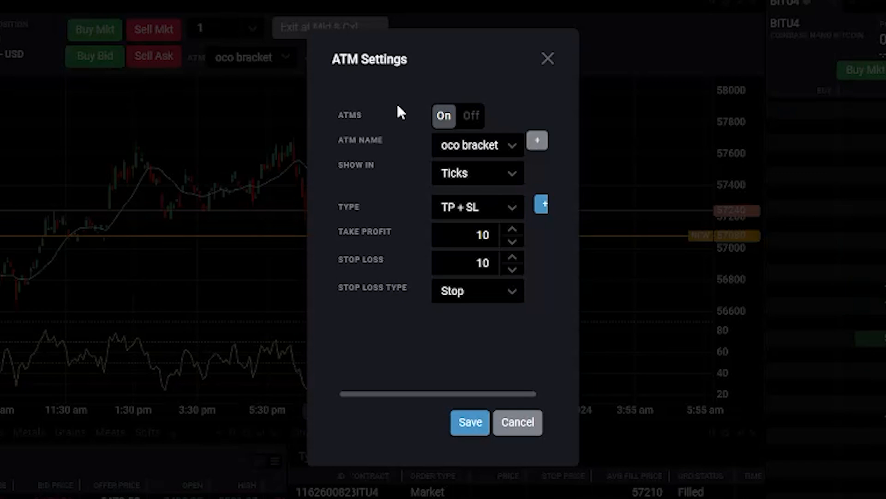
pyautogui.moveTo(343, 150)
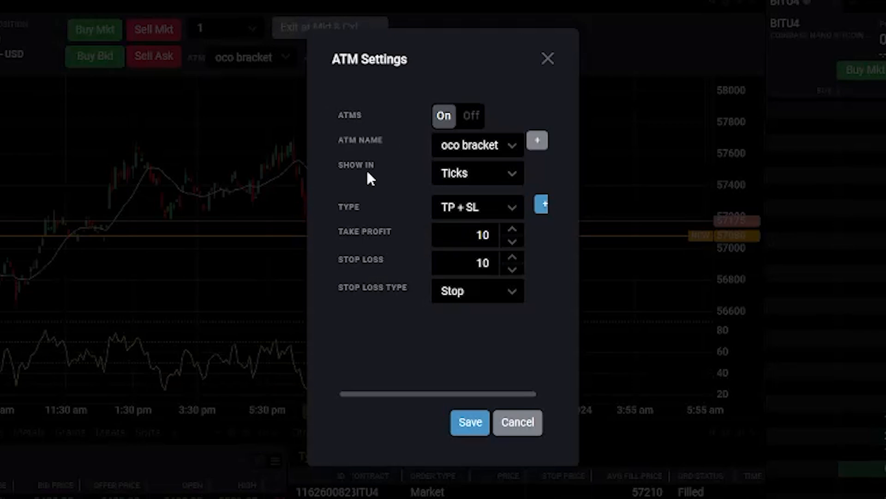
pyautogui.moveTo(460, 217)
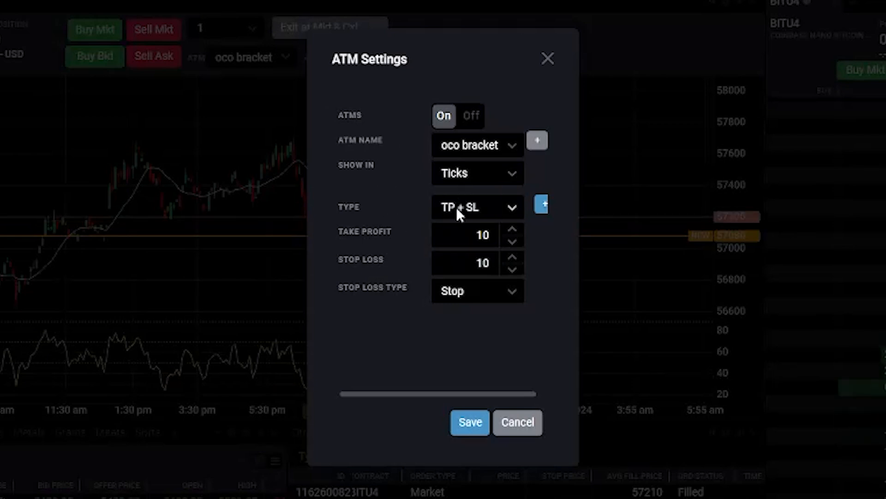
pyautogui.moveTo(373, 238)
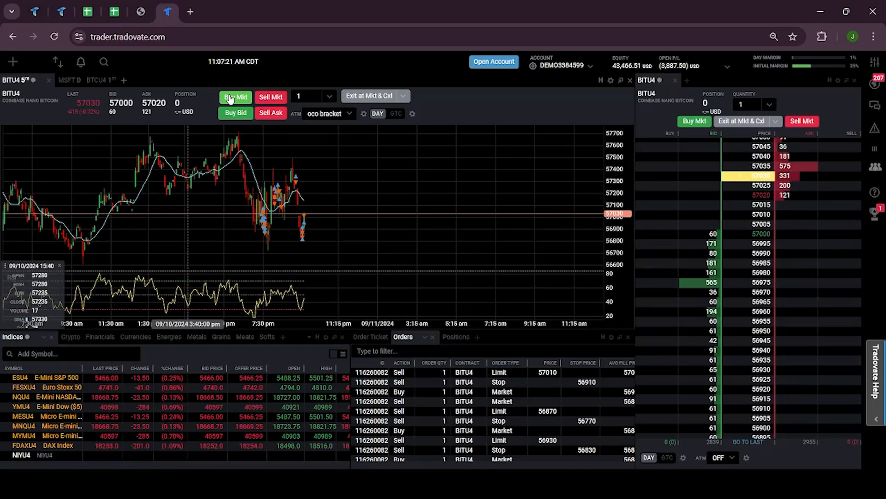
# Step: Buy at market with the oco bracket attached, then start a blank new ATM strategy
pyautogui.click(235, 97)
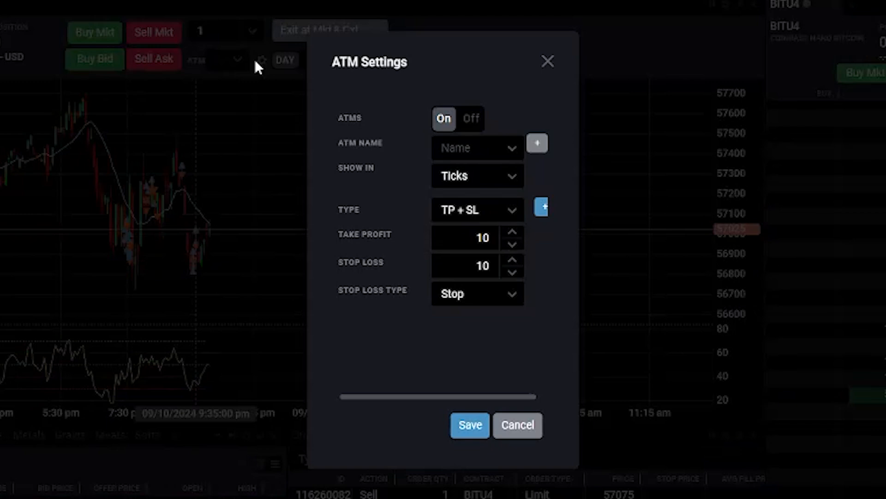
# Step: Name the strategy '2 targets', add Target #2, and set its take profit to 15 ticks
pyautogui.click(537, 142)
pyautogui.write('2 targets')
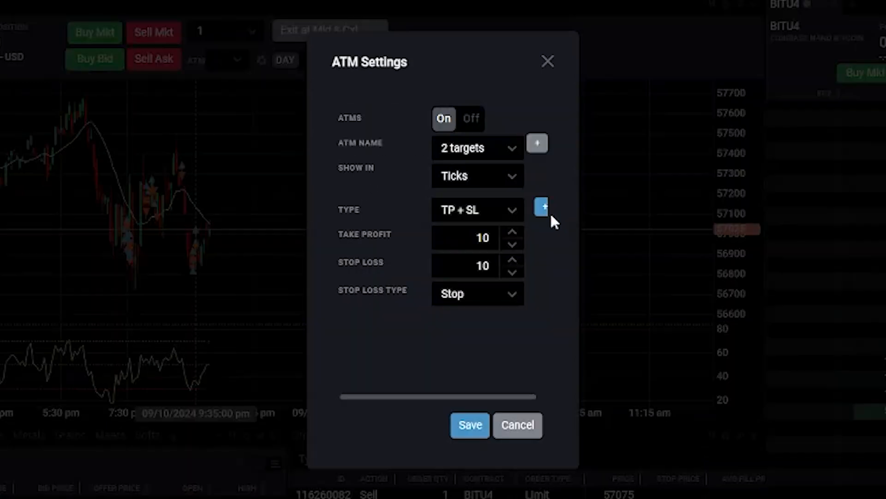
pyautogui.click(541, 209)
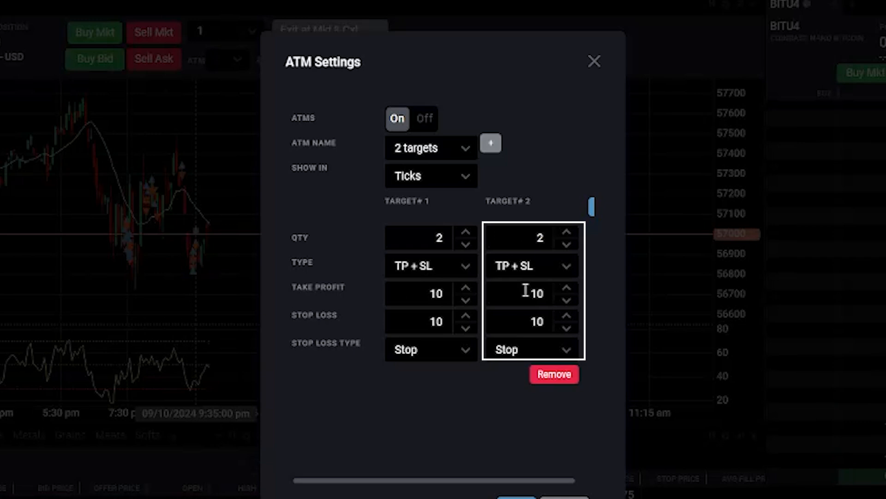
pyautogui.write('15')
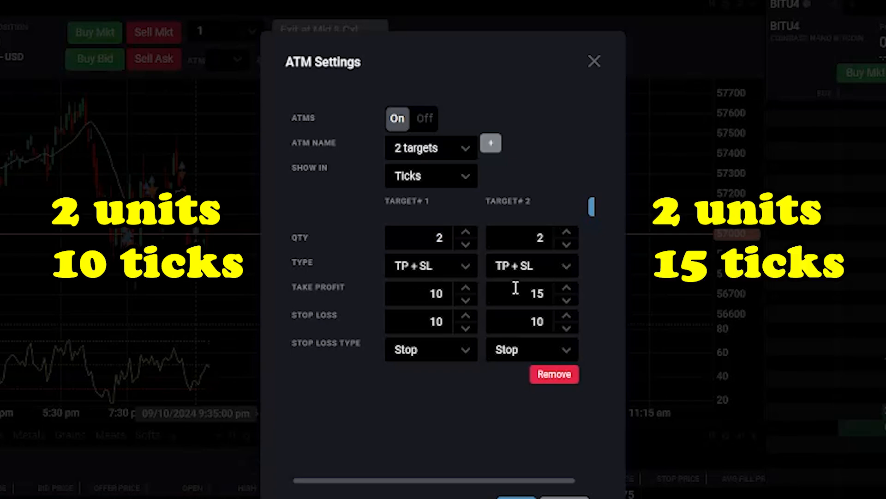
pyautogui.moveTo(549, 289)
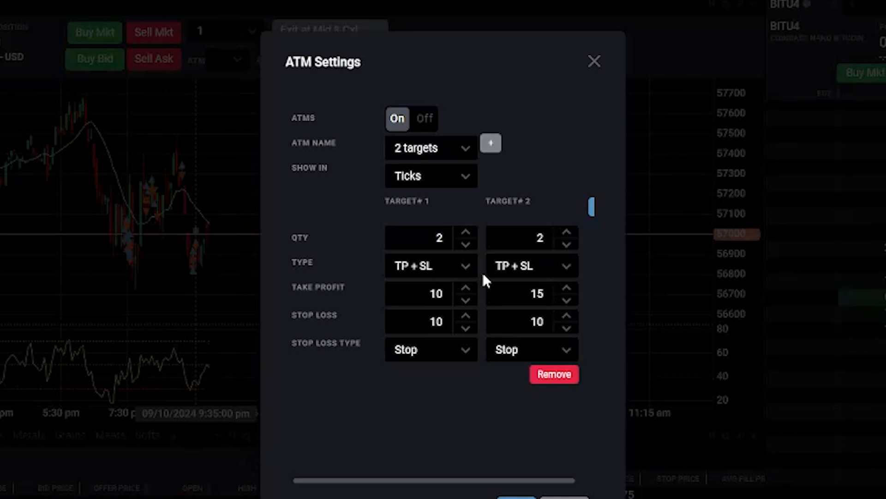
pyautogui.moveTo(541, 184)
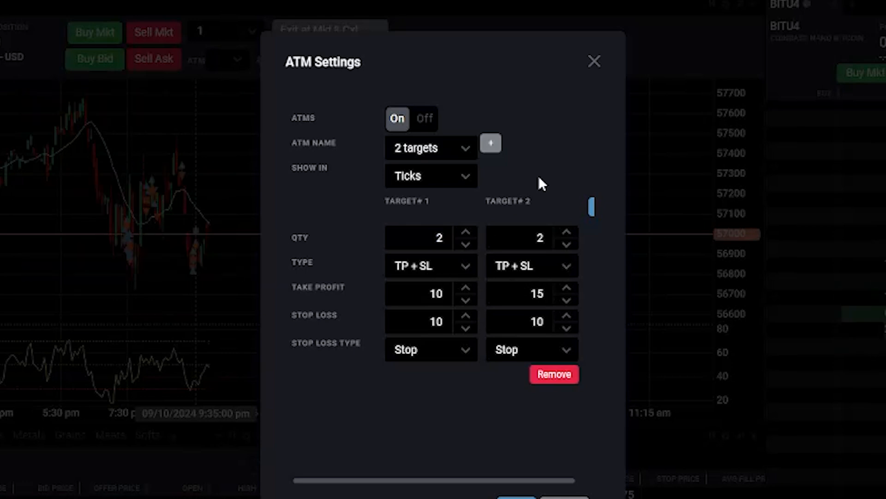
# Step: Save the '2 targets' strategy with Target #2 take profit at 15 ticks
pyautogui.click(595, 61)
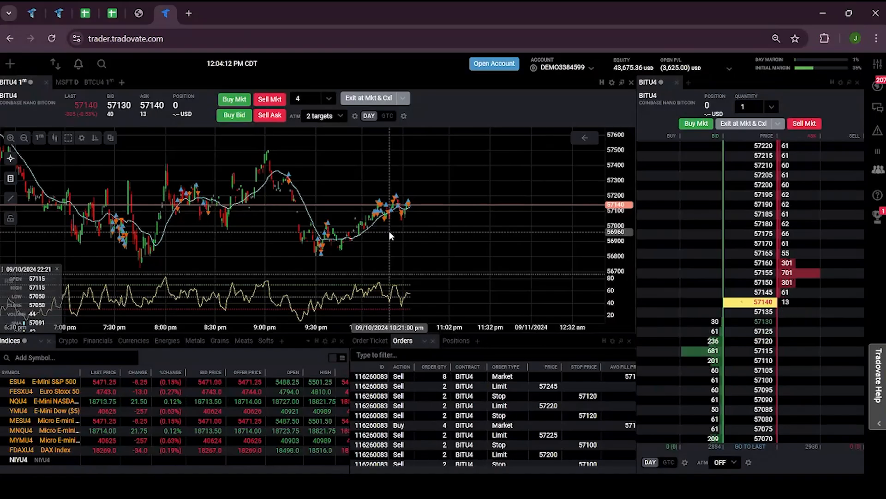
# Step: Buy 4 BITU4 at market with the 2 targets ATM, filled at 57105 with bracket orders working
pyautogui.click(404, 116)
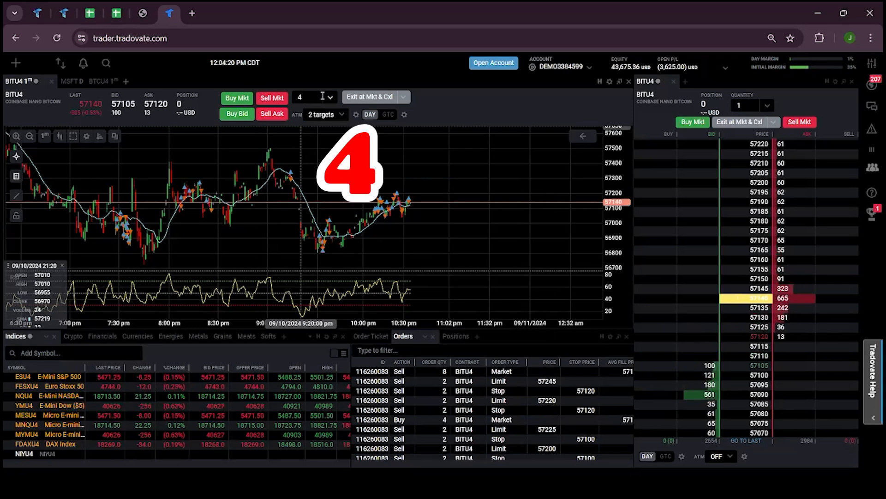
pyautogui.click(236, 98)
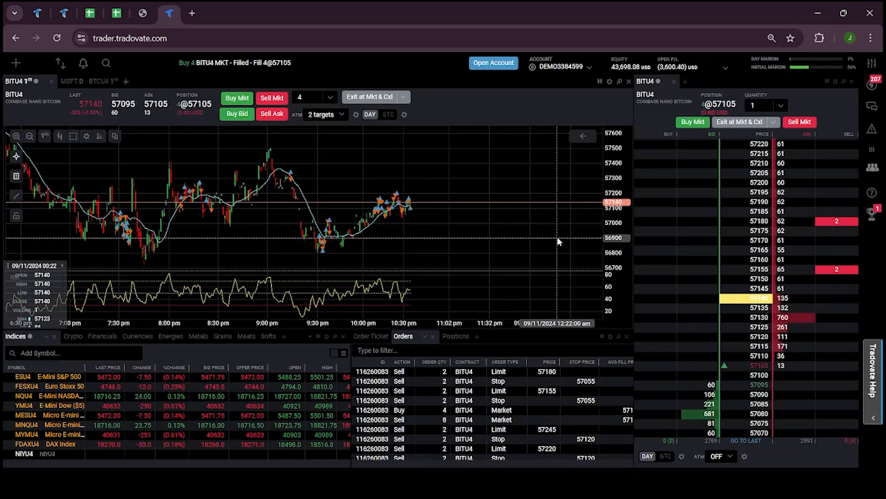